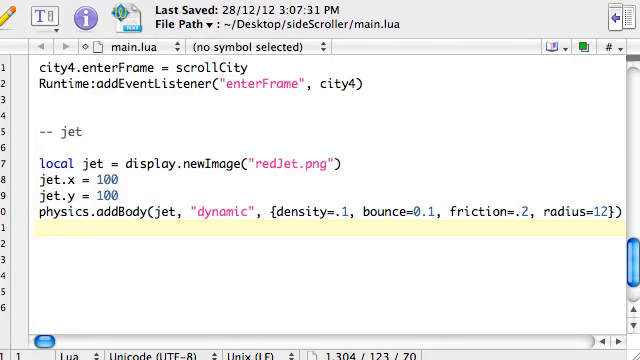
- Write an empty 'function touchScreen(event)' ... 'end' block below the jet's physics body line
{"action": "left_click", "coordinate": [40, 236]}
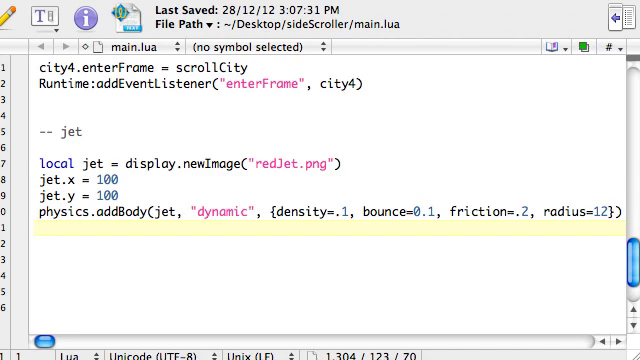
{"action": "left_click", "coordinate": [40, 228]}
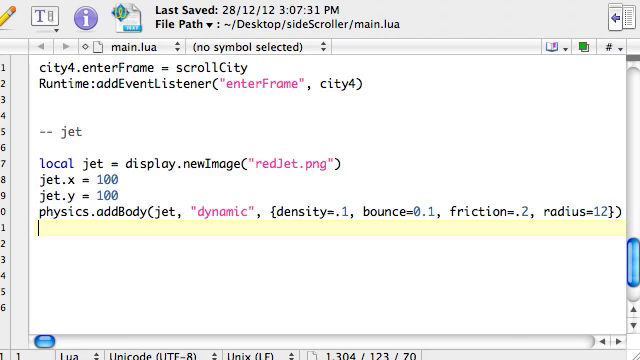
{"action": "key", "text": "Return"}
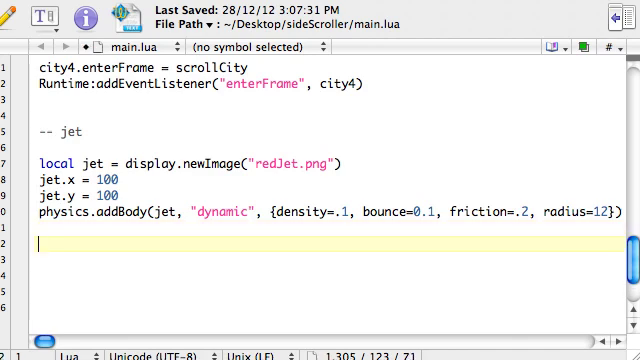
{"action": "type", "text": "function"}
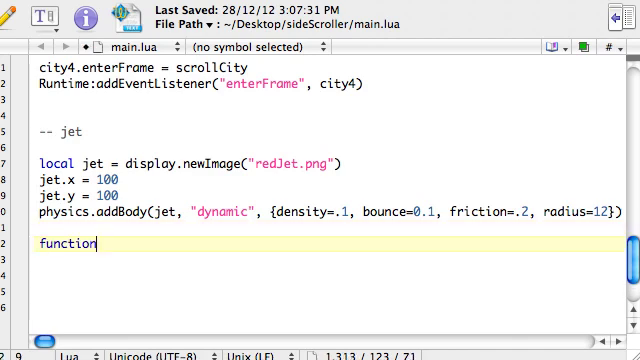
{"action": "type", "text": "tou"}
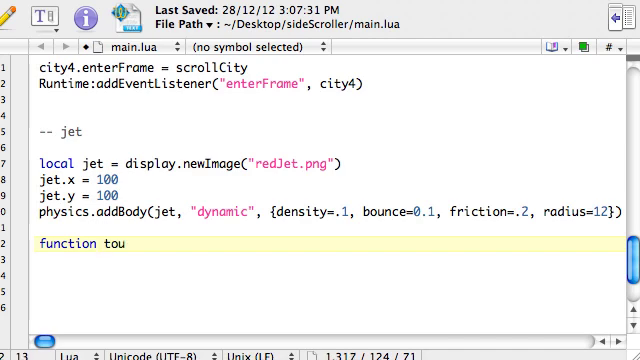
{"action": "type", "text": "chScreen"}
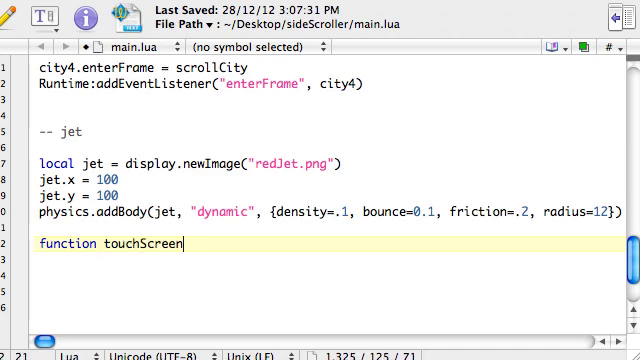
{"action": "type", "text": "(eve)"}
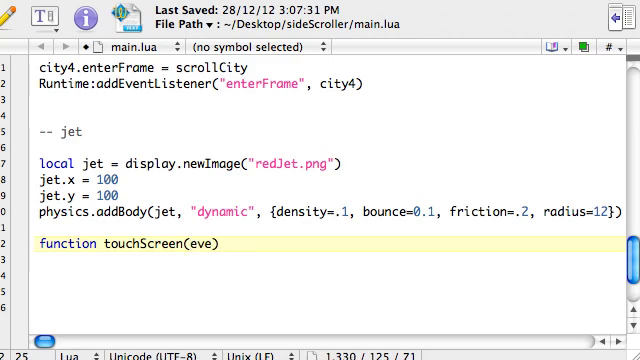
{"action": "type", "text": "nt"}
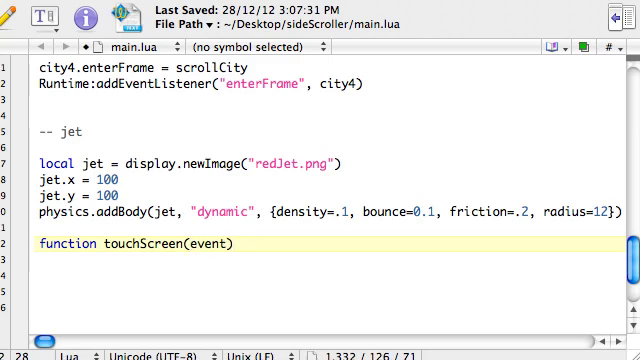
{"action": "type", "text": "end"}
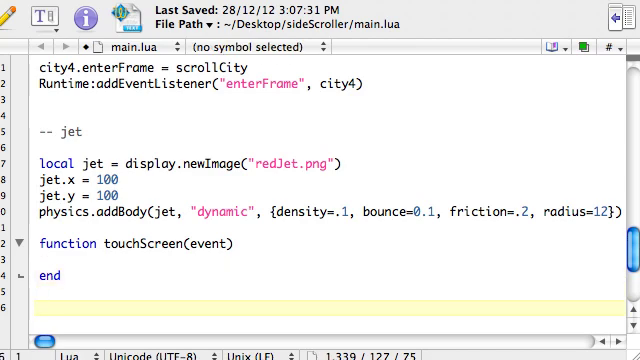
- Add Runtime:addEventListener("touch", touchScreen) below the touchScreen function
{"action": "type", "text": "Runt"}
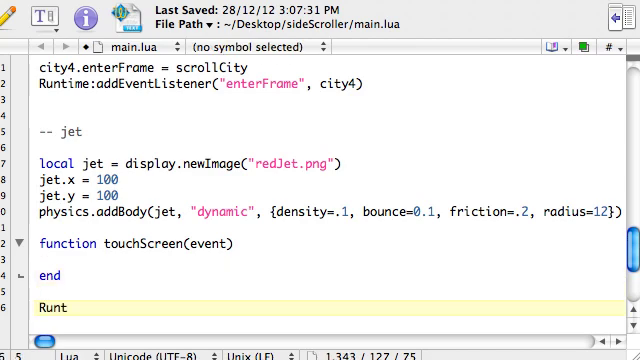
{"action": "type", "text": "ime"}
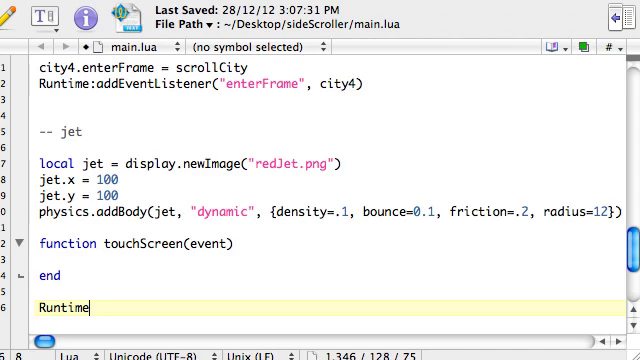
{"action": "type", "text": ":a"}
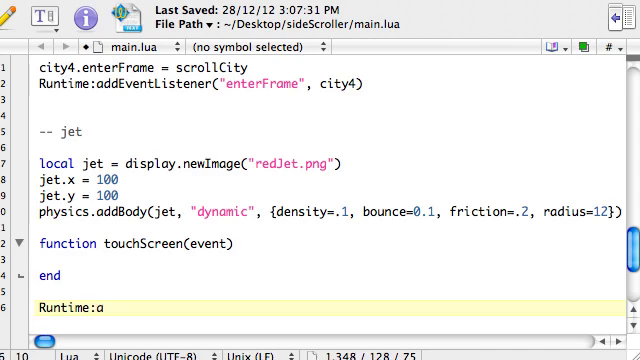
{"action": "type", "text": "ddEventListener"}
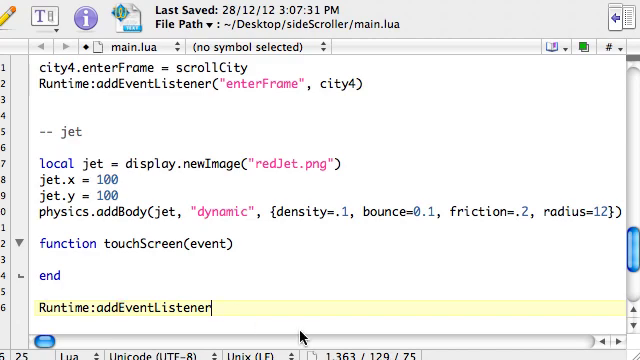
{"action": "type", "text": "()"}
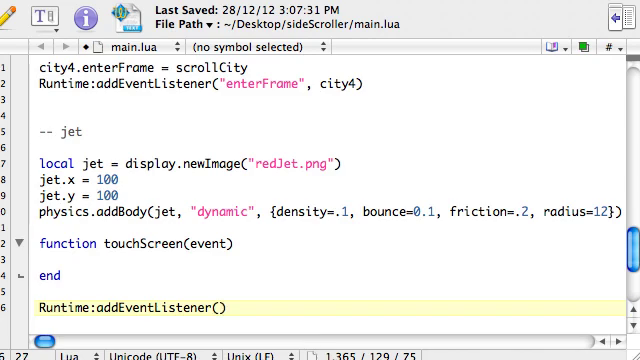
{"action": "type", "text": "\"\""}
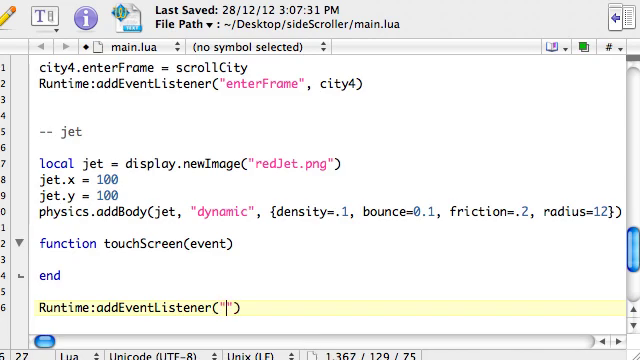
{"action": "type", "text": "touch"}
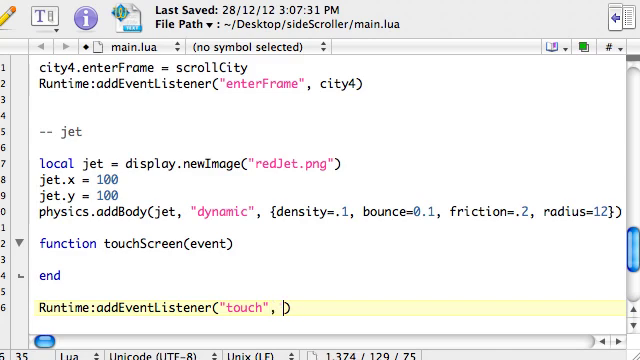
{"action": "type", "text": "touchScr"}
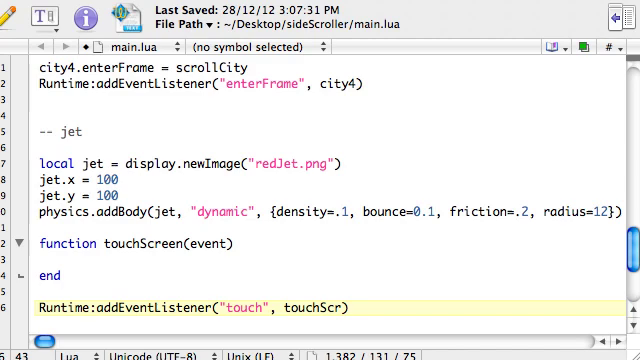
{"action": "type", "text": "een"}
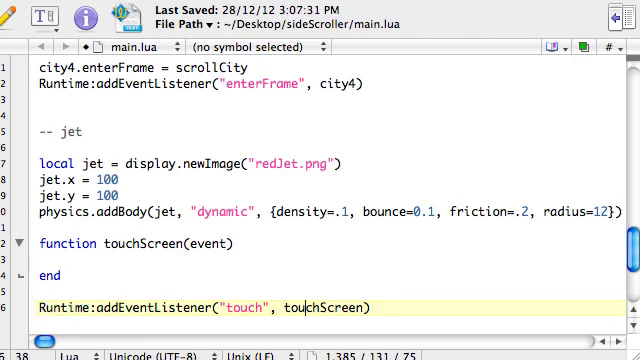
- Review the earlier listeners, then place an indented blank body line inside touchScreen
{"action": "scroll", "scroll_direction": "up", "scroll_amount": 3}
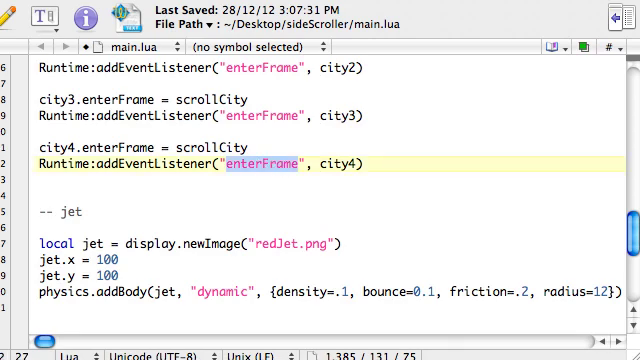
{"action": "mouse_move", "coordinate": [252, 168]}
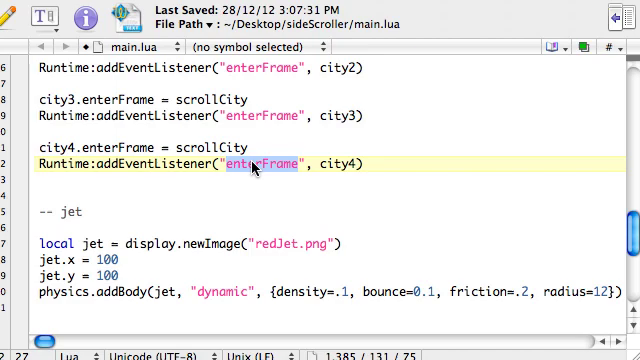
{"action": "scroll", "scroll_direction": "down", "scroll_amount": 3}
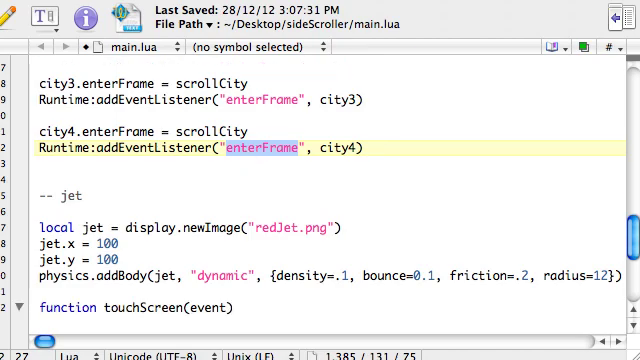
{"action": "mouse_move", "coordinate": [258, 152]}
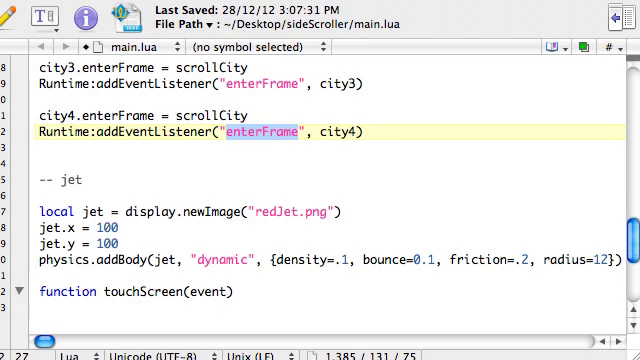
{"action": "scroll", "scroll_direction": "down", "scroll_amount": 3}
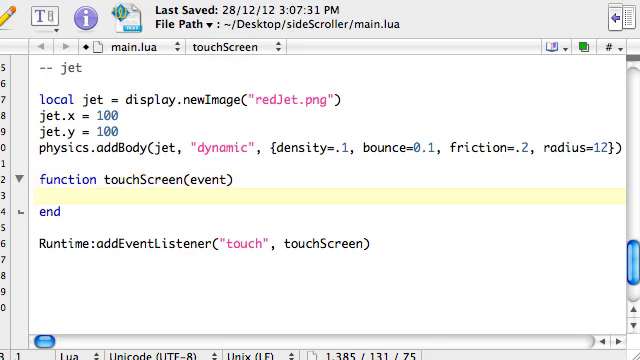
{"action": "left_click", "coordinate": [50, 180]}
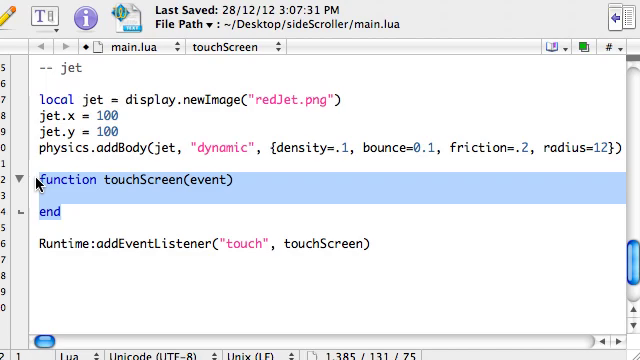
{"action": "left_click", "coordinate": [60, 192]}
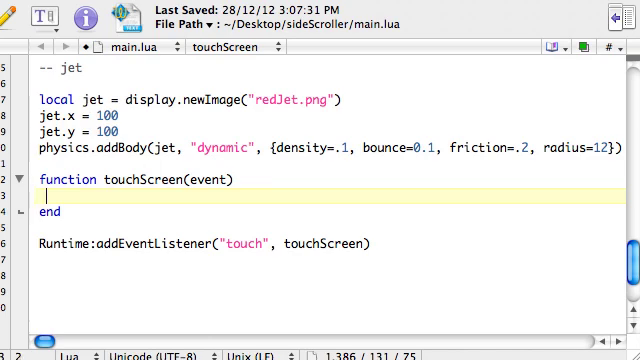
- Make touchScreen's body print("touch") so each screen touch logs a message
{"action": "type", "text": "print"}
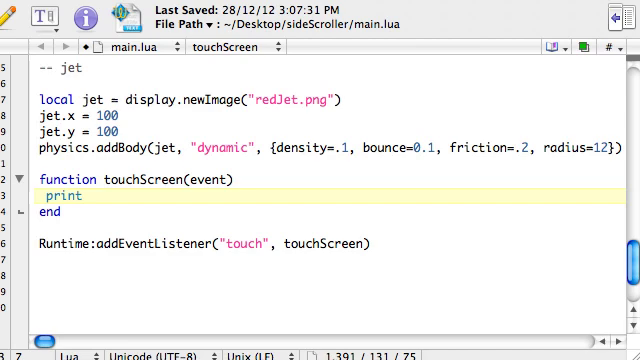
{"action": "type", "text": "(\"\")"}
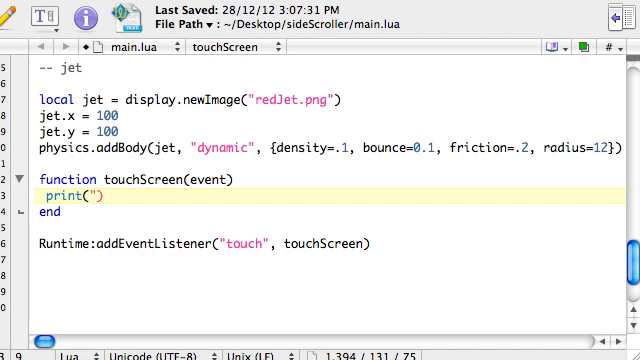
{"action": "type", "text": "t"}
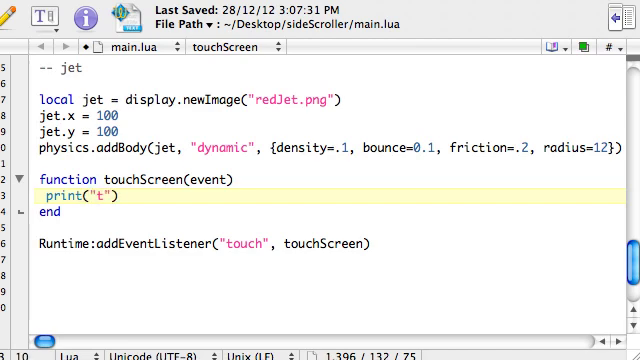
{"action": "type", "text": "ouch"}
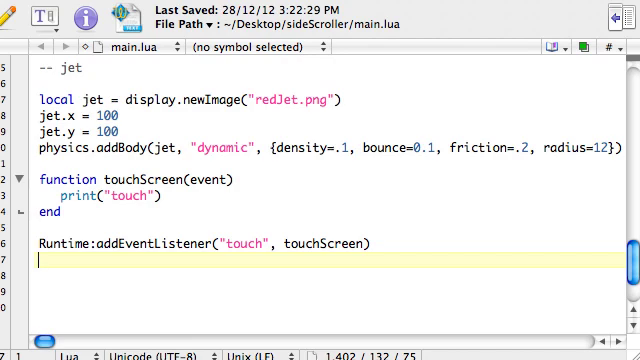
{"action": "double_click", "coordinate": [304, 244]}
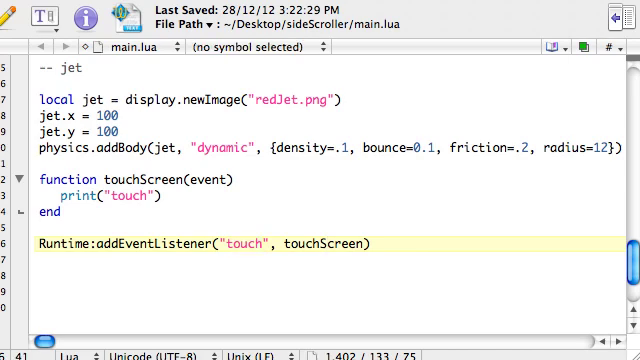
- Comment out print("touch") with -- and start a new line beneath it
{"action": "left_click", "coordinate": [90, 198]}
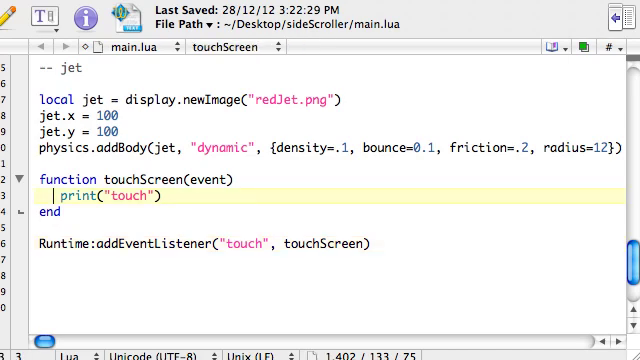
{"action": "type", "text": "--"}
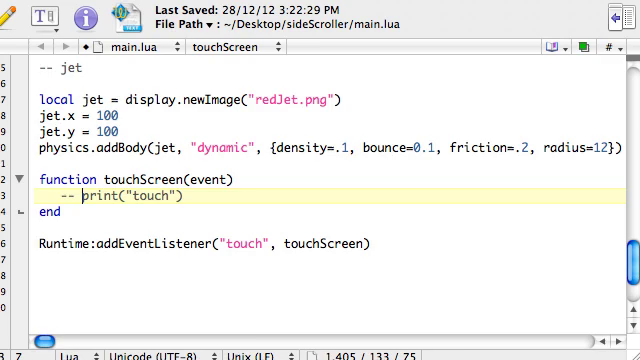
{"action": "key", "text": "Return"}
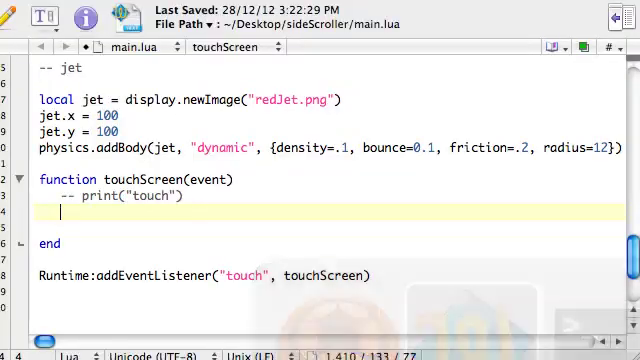
- Write if event.phase == "began" then ... end, duplicated as a second identical block
{"action": "type", "text": "if"}
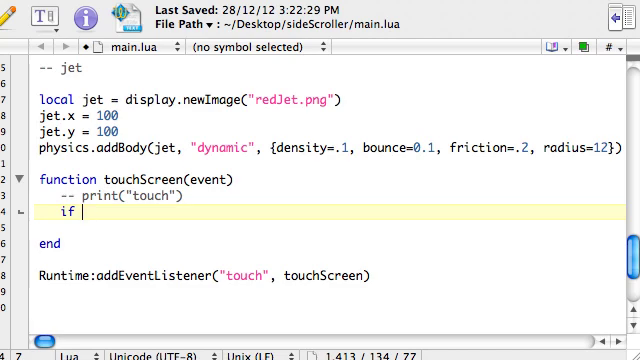
{"action": "type", "text": "event"}
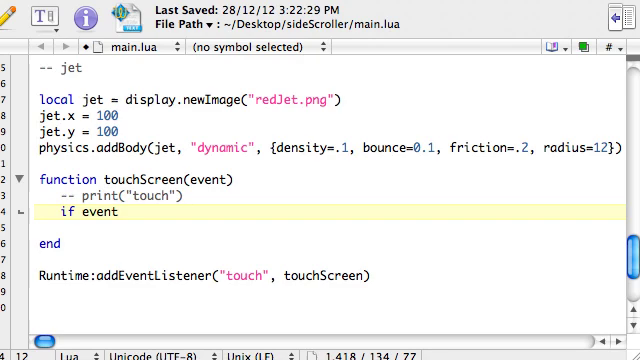
{"action": "type", "text": ".phase =="}
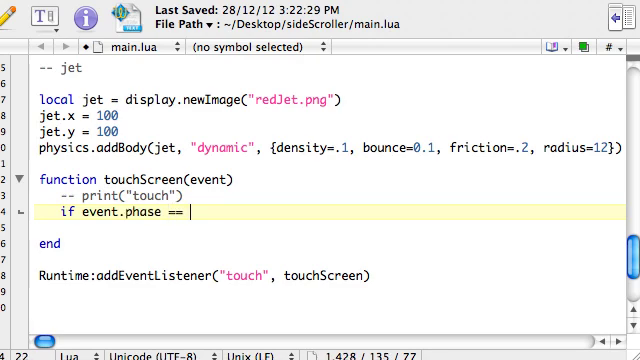
{"action": "type", "text": "\"beg\""}
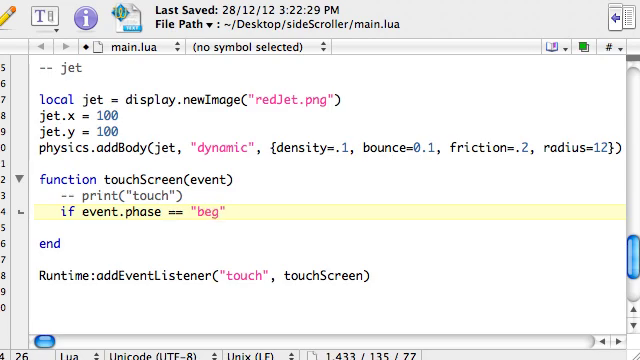
{"action": "type", "text": "an"}
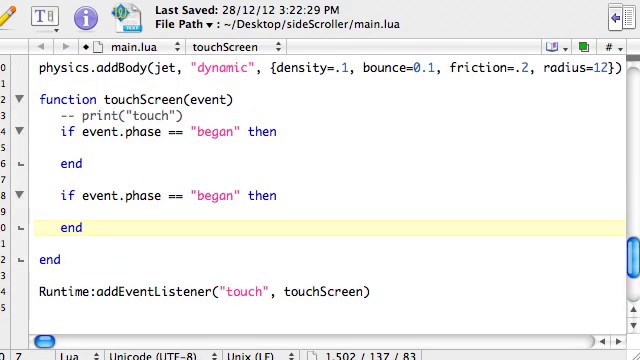
- Change the second block to check "ended" and position the cursor in the began block
{"action": "type", "text": "ended"}
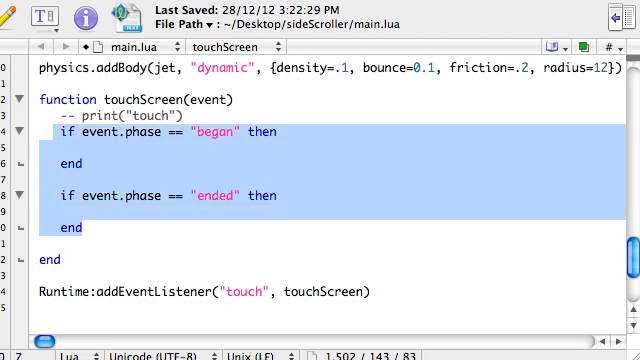
{"action": "left_click", "coordinate": [70, 228]}
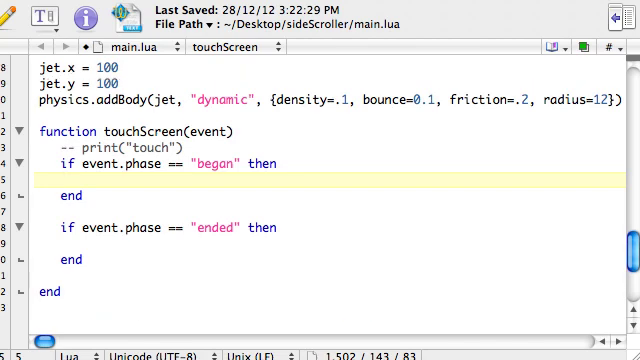
{"action": "left_click", "coordinate": [64, 184]}
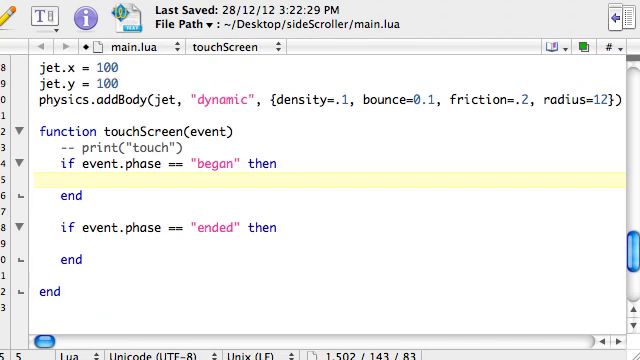
{"action": "left_click", "coordinate": [62, 180]}
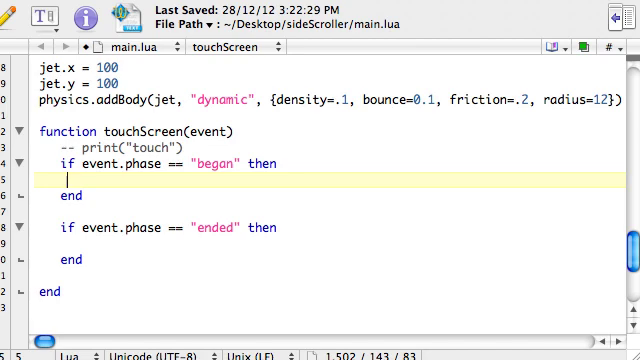
{"action": "left_click", "coordinate": [50, 228]}
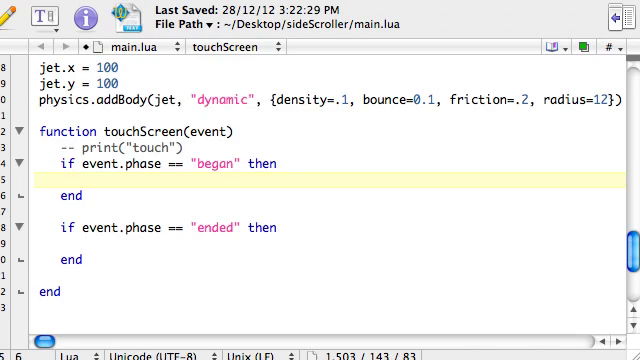
- Add print("began") in the began block and a print call in the ended block
{"action": "type", "text": "pr"}
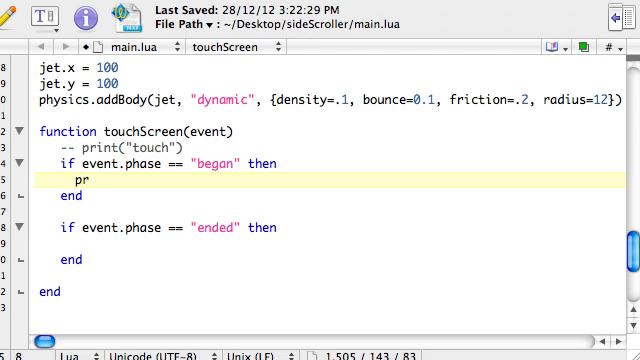
{"action": "type", "text": "int()"}
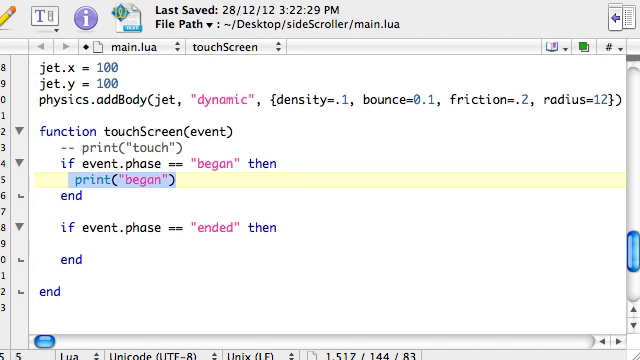
{"action": "left_click", "coordinate": [62, 240]}
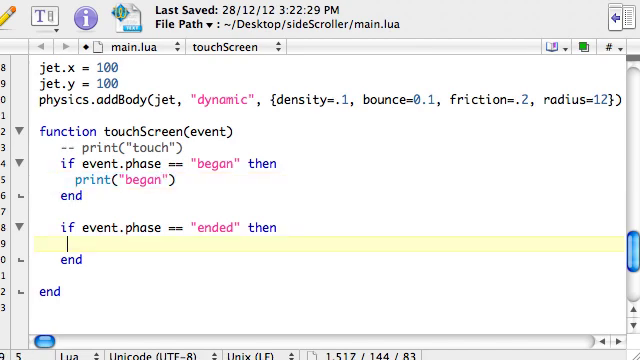
{"action": "type", "text": "print(\"began\")"}
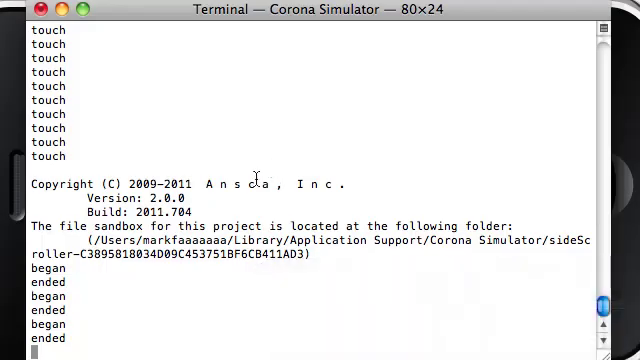
{"action": "mouse_move", "coordinate": [516, 138]}
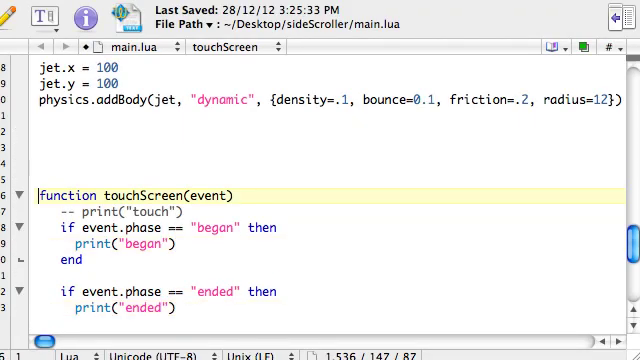
- Write an empty 'function activateJets(self,event)' ... 'end' above touchScreen
{"action": "type", "text": "function activateJets(self,"}
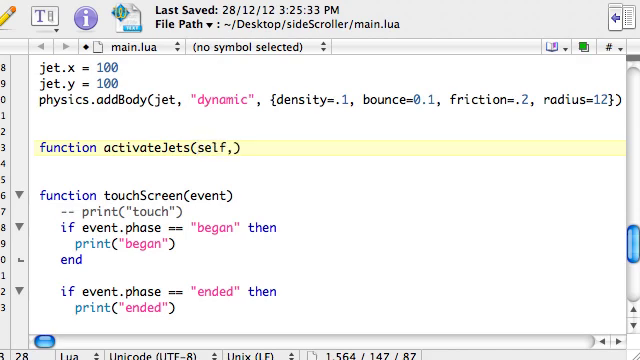
{"action": "type", "text": "events"}
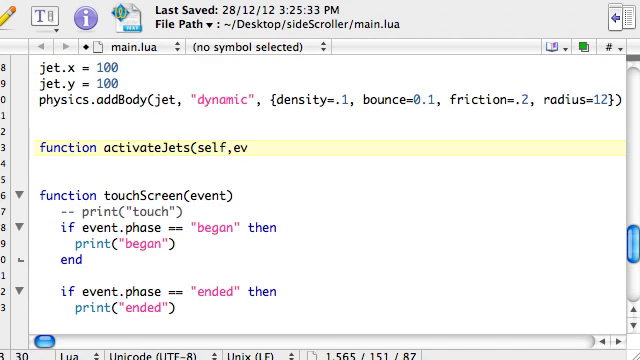
{"action": "type", "text": "ent)"}
{"action": "type", "text": "end"}
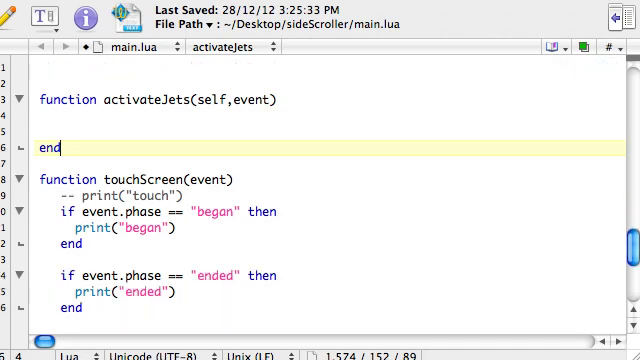
- Replace the began print with jet.enterFrame = activateJets
{"action": "left_click", "coordinate": [120, 228]}
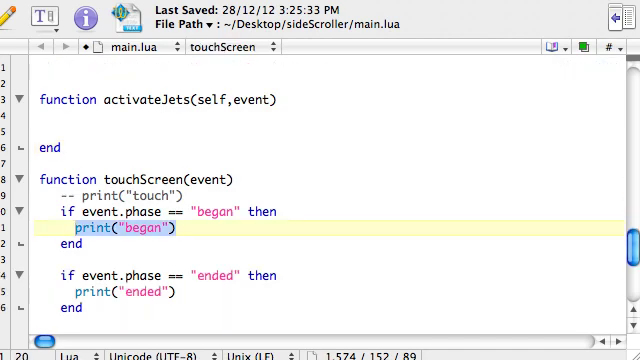
{"action": "key", "text": "Delete"}
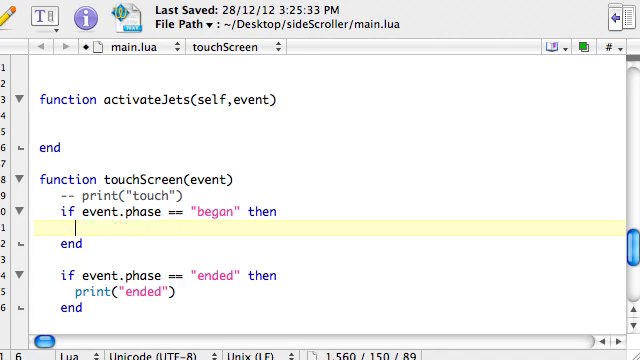
{"action": "type", "text": "jet"}
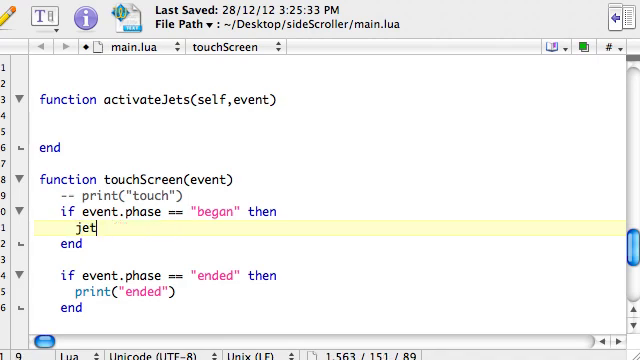
{"action": "type", "text": "enterFr"}
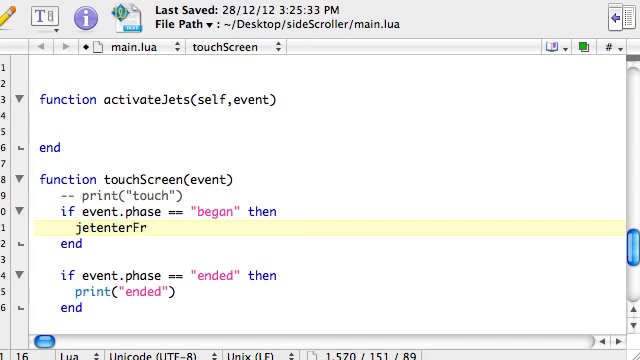
{"action": "type", "text": "ame"}
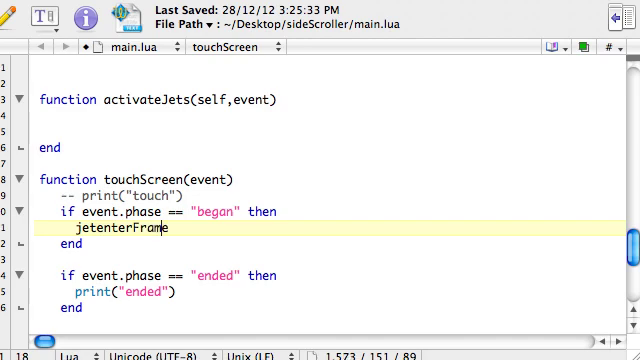
{"action": "type", "text": "."}
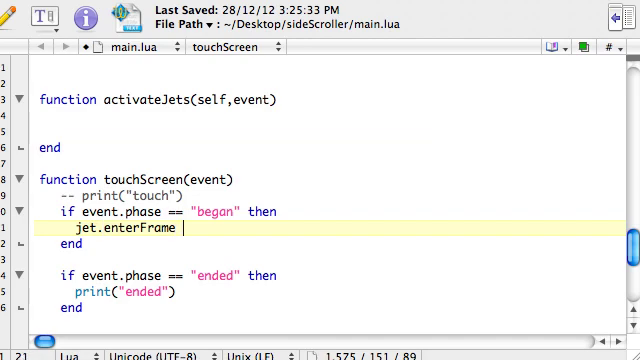
{"action": "type", "text": "= activate"}
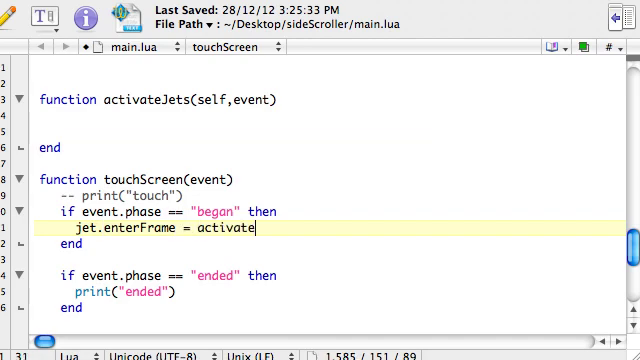
{"action": "type", "text": "Jets"}
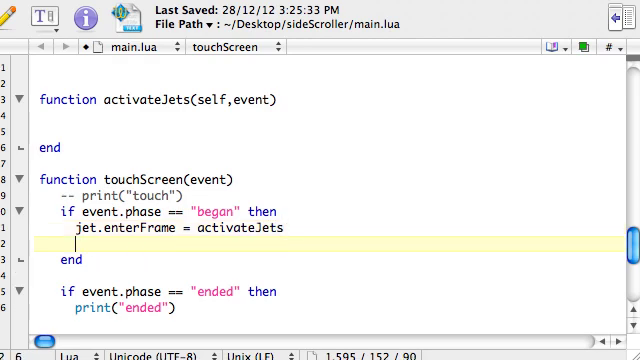
{"action": "scroll", "scroll_direction": "up", "scroll_amount": 3}
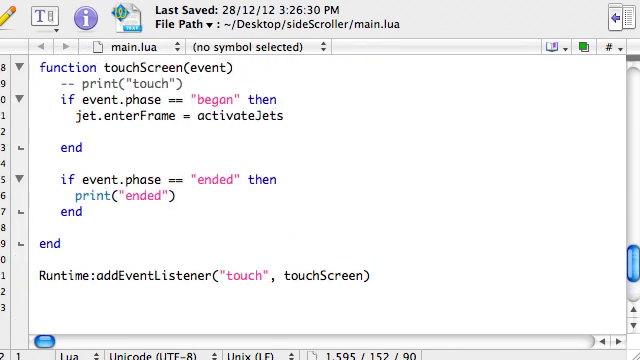
- Add Runtime:addEventListener("enterFrame", jet) to the began branch, replacing city4 with jet
{"action": "type", "text": "print(\"began\")"}
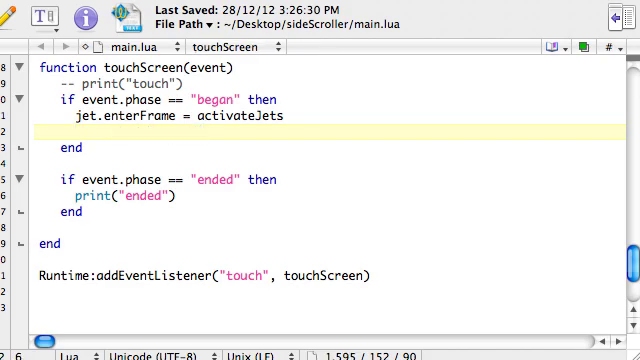
{"action": "scroll", "scroll_direction": "up", "scroll_amount": 3}
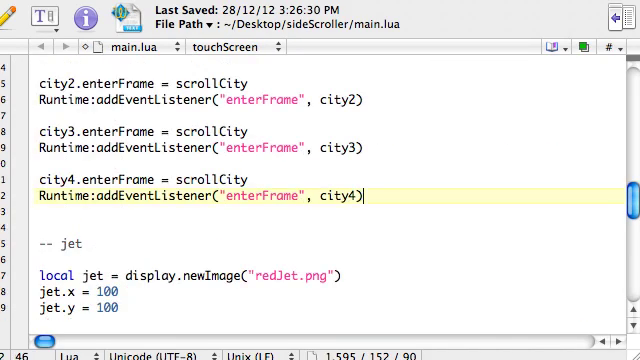
{"action": "scroll", "scroll_direction": "down", "scroll_amount": 3}
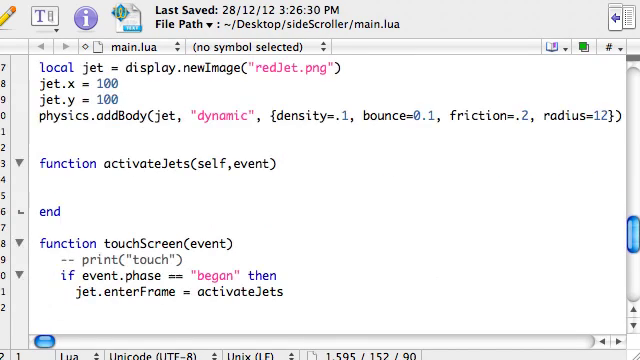
{"action": "scroll", "scroll_direction": "down", "scroll_amount": 3}
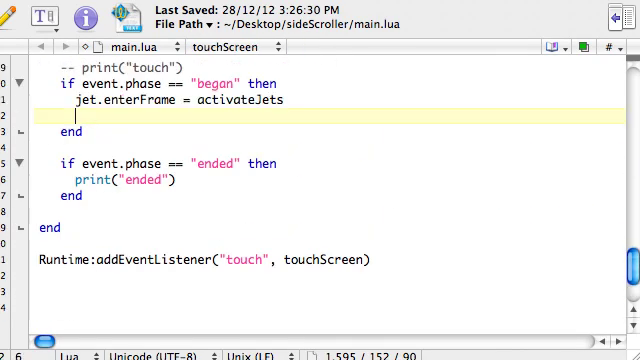
{"action": "type", "text": "Runtime:addEventListener(\"enterFrame\", city4)"}
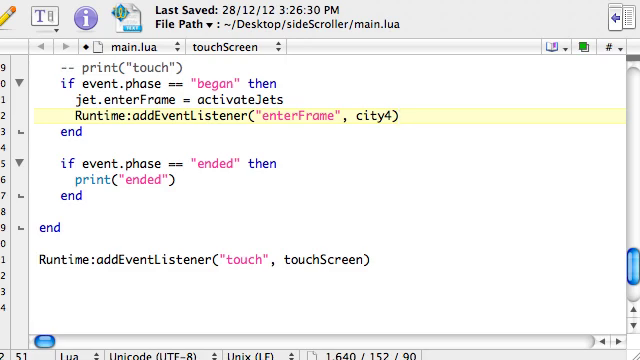
{"action": "double_click", "coordinate": [370, 120]}
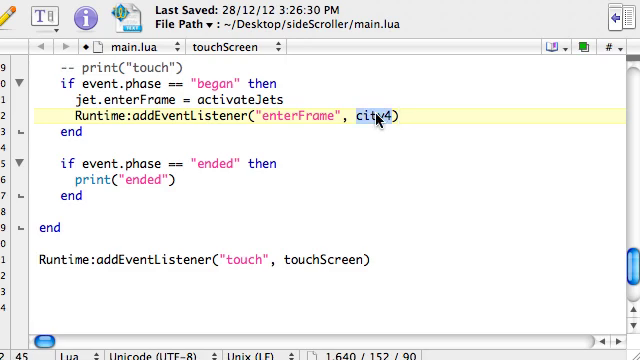
{"action": "type", "text": "jet"}
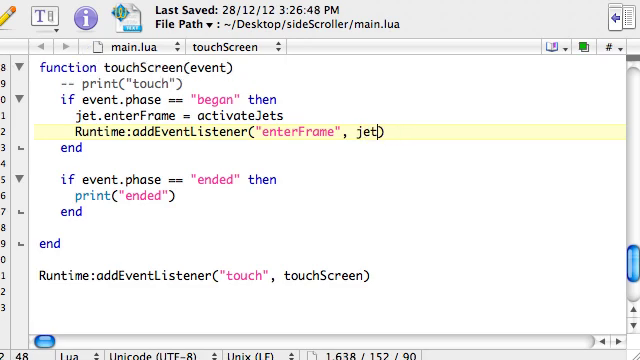
{"action": "scroll", "scroll_direction": "up", "scroll_amount": 3}
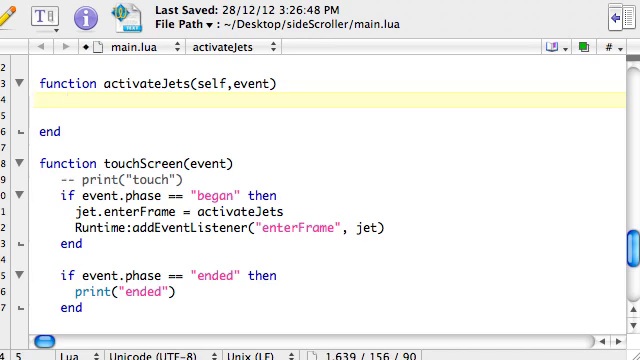
- Begin the self.applyForce call with force components 0 and -1.5
{"action": "type", "text": "self"}
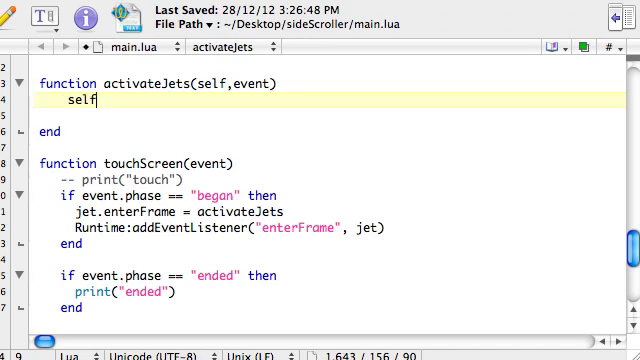
{"action": "type", "text": ".app"}
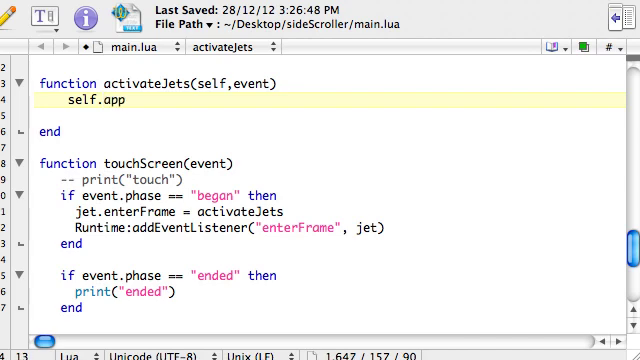
{"action": "type", "text": "l"}
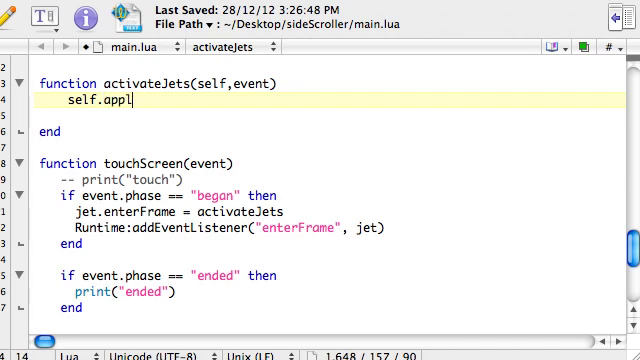
{"action": "type", "text": "y"}
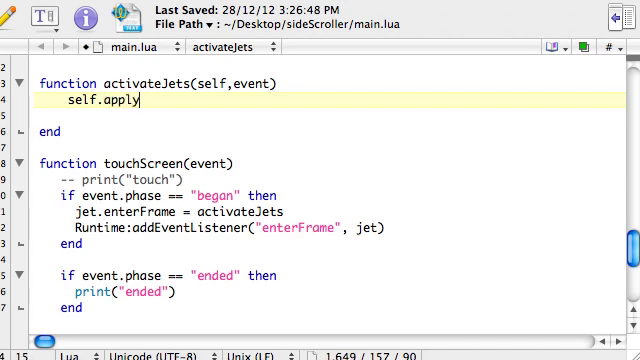
{"action": "type", "text": "Force"}
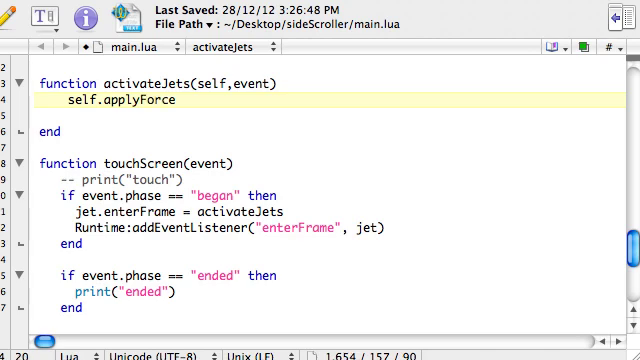
{"action": "type", "text": "()"}
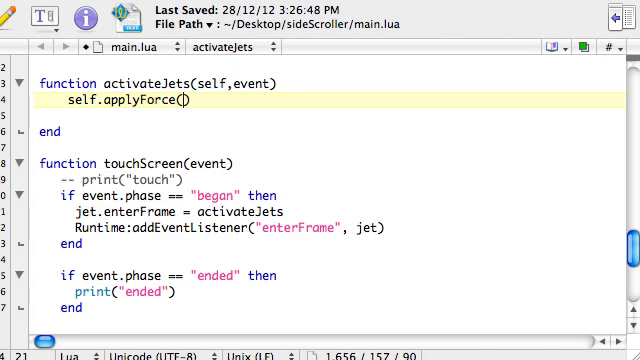
{"action": "type", "text": "0,"}
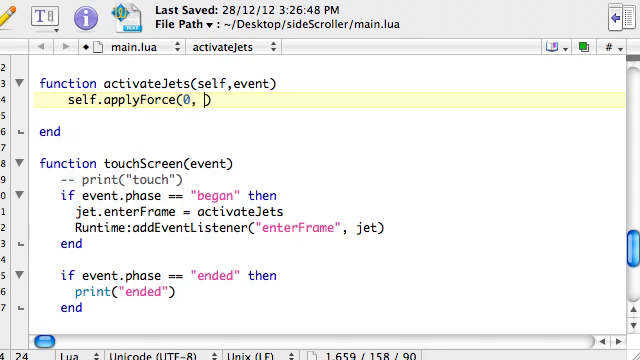
{"action": "type", "text": "-1.5,"}
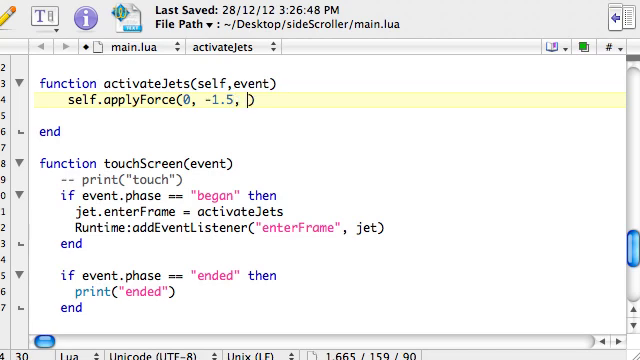
- Complete the call with position arguments self.x and self.y
{"action": "type", "text": "self"}
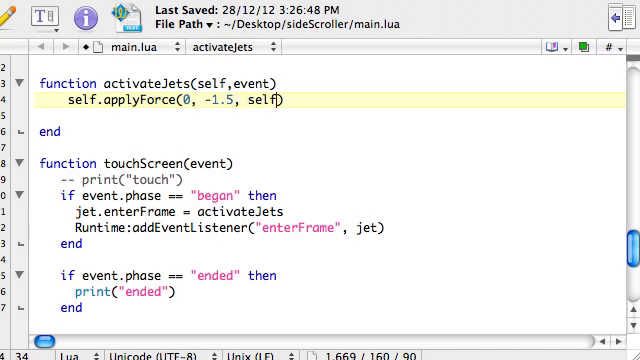
{"action": "type", "text": ".x"}
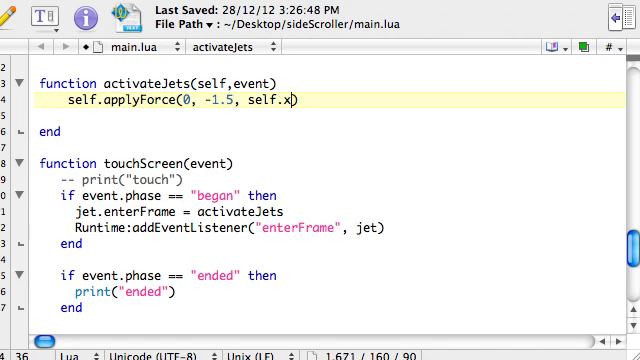
{"action": "type", "text": ", se)"}
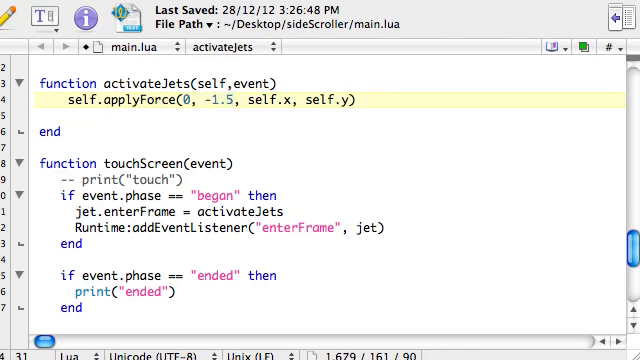
{"action": "double_click", "coordinate": [256, 100]}
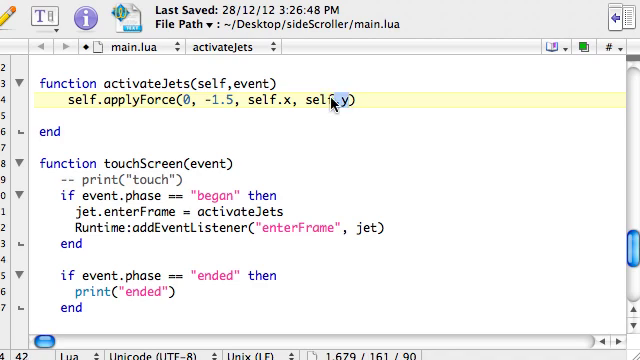
{"action": "scroll", "scroll_direction": "down", "scroll_amount": 3}
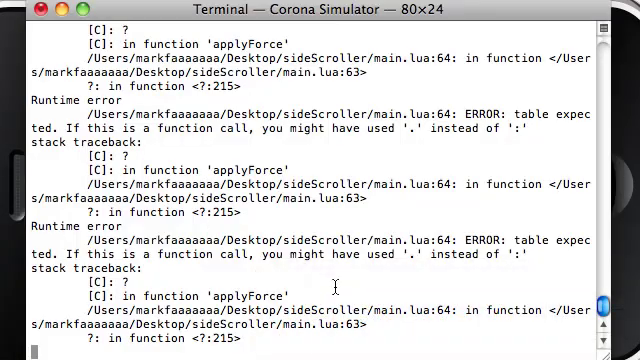
{"action": "mouse_move", "coordinate": [444, 258]}
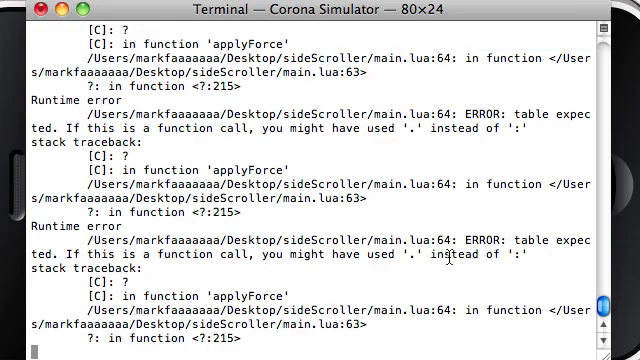
{"action": "mouse_move", "coordinate": [520, 260]}
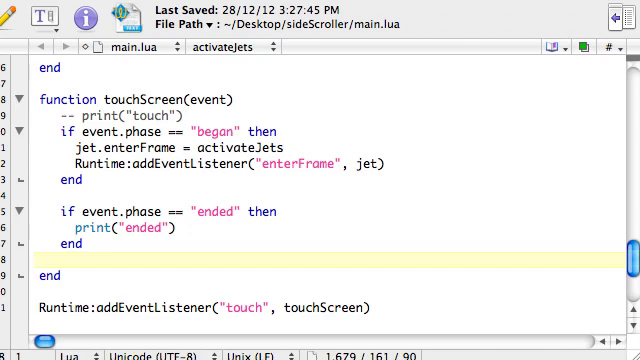
- Replace print("ended") with Runtime:addEventListener("enterFrame", jet) in the ended branch
{"action": "left_click", "coordinate": [88, 150]}
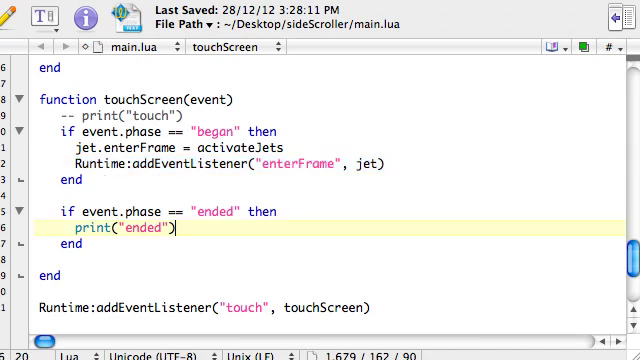
{"action": "type", "text": "Runtime:addEventListener(\"enterFrame\", jet)"}
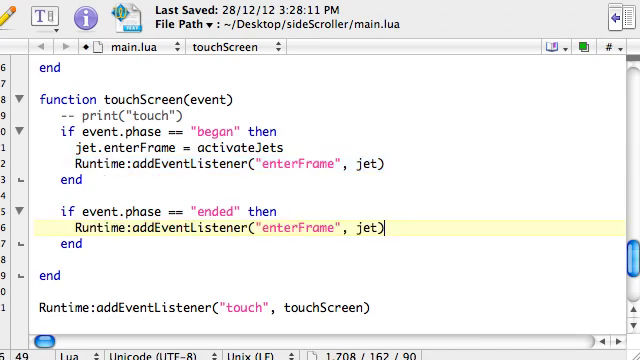